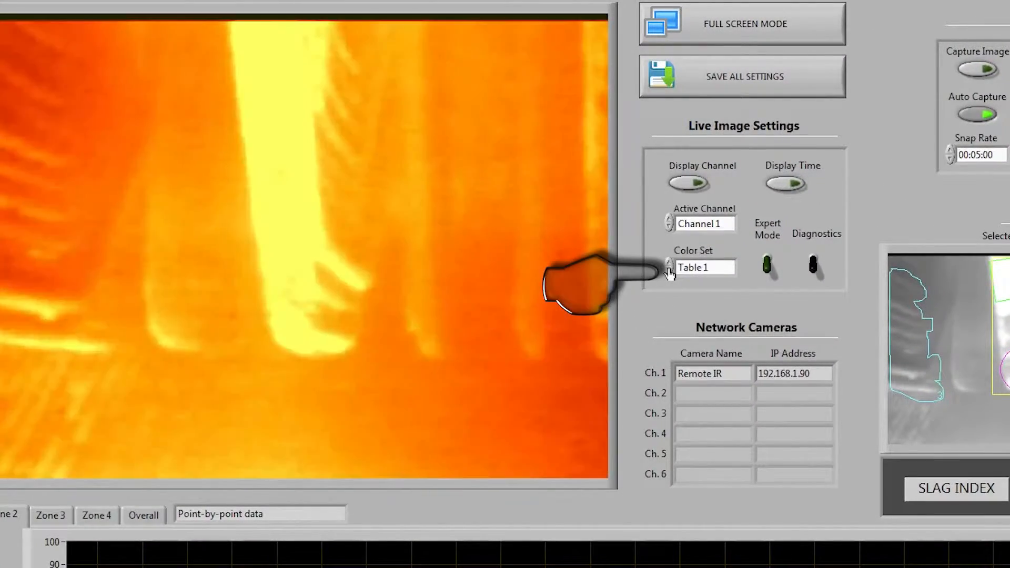
Render the live thermal image with Color Set Table 4 and toggle Display Channel
{"action": "left_click", "coordinate": [669, 264]}
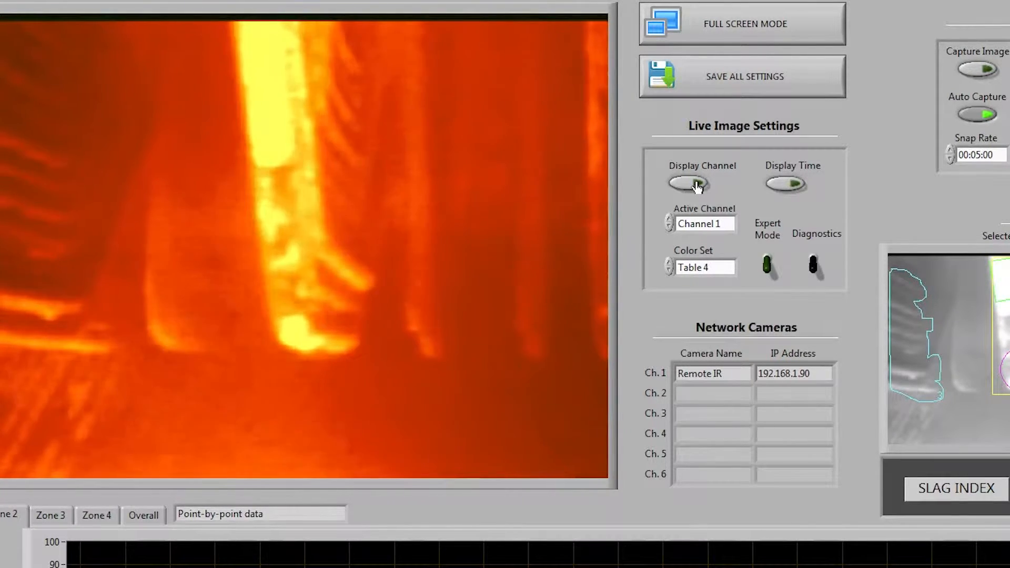
{"action": "left_click", "coordinate": [688, 183]}
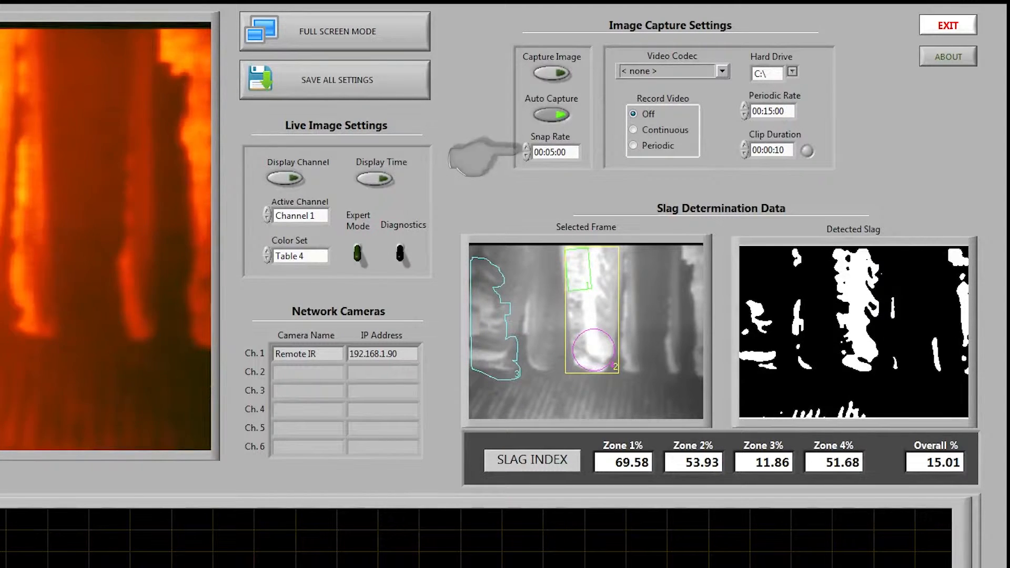
{"action": "mouse_move", "coordinate": [850, 140]}
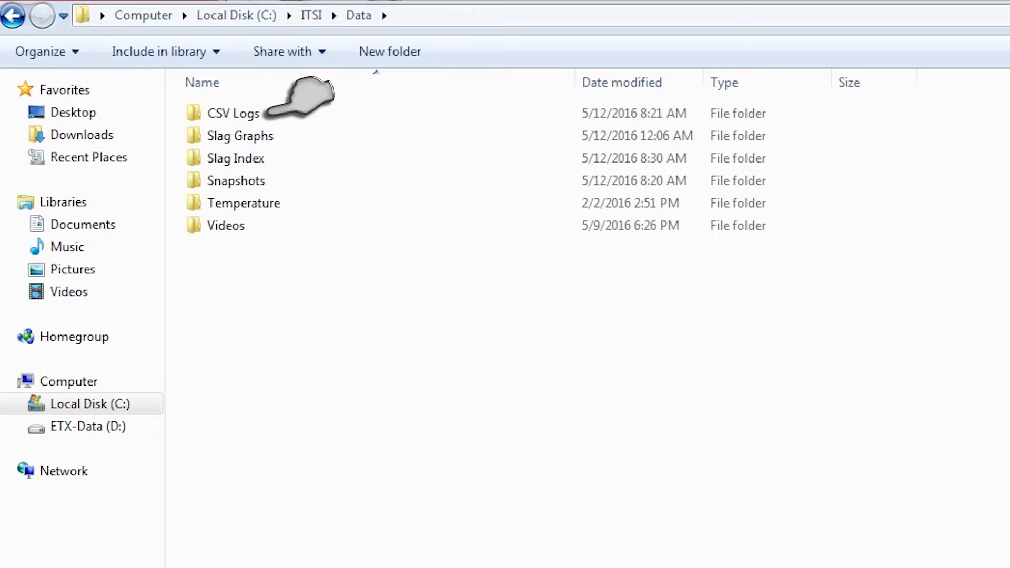
Select the CSV Logs folder inside C:\ITSI\Data
{"action": "left_click", "coordinate": [257, 112]}
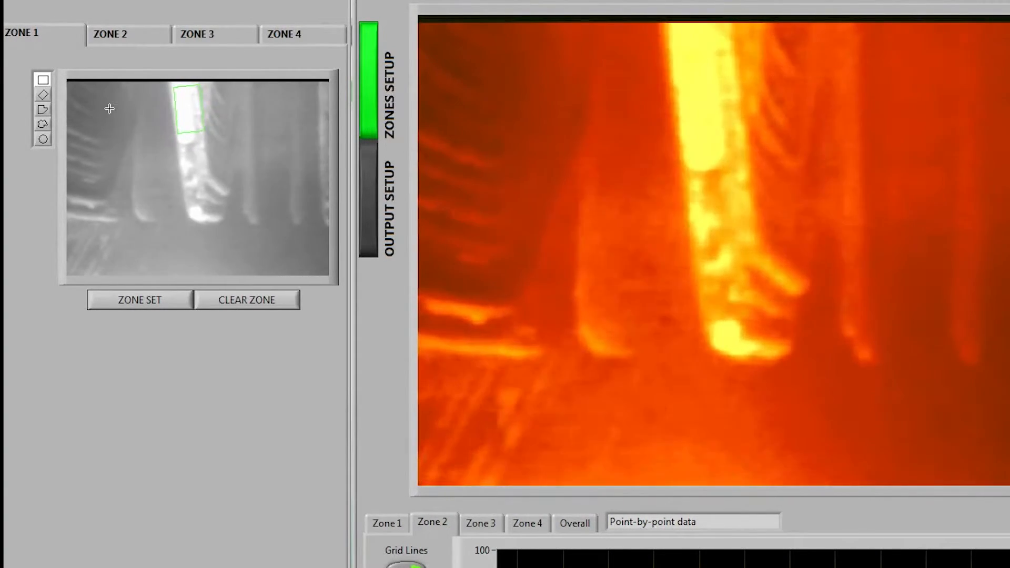
Draw a green ellipse over the molten stream and set it as Zone 1
{"action": "left_click", "coordinate": [139, 299]}
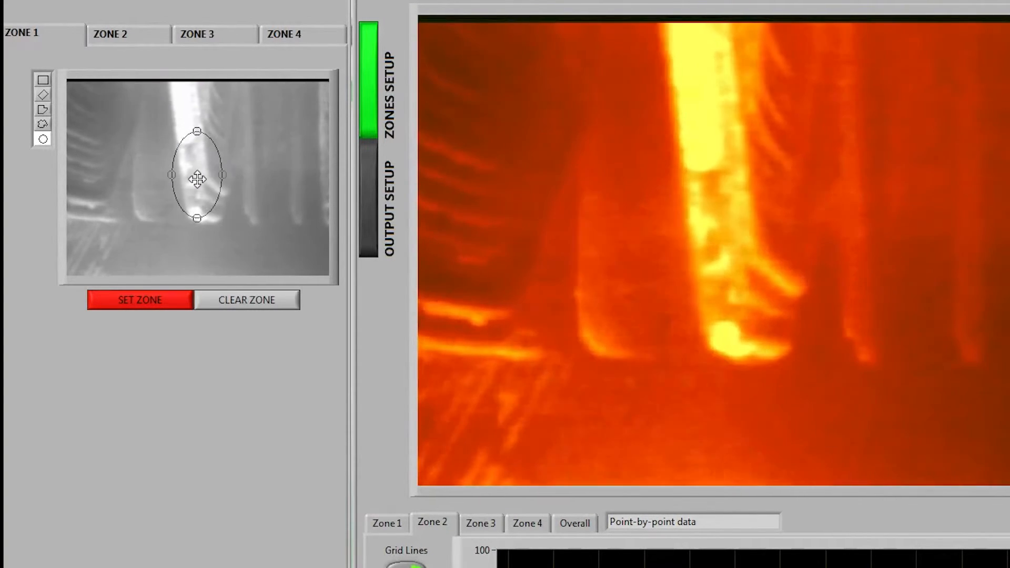
{"action": "left_click", "coordinate": [138, 300]}
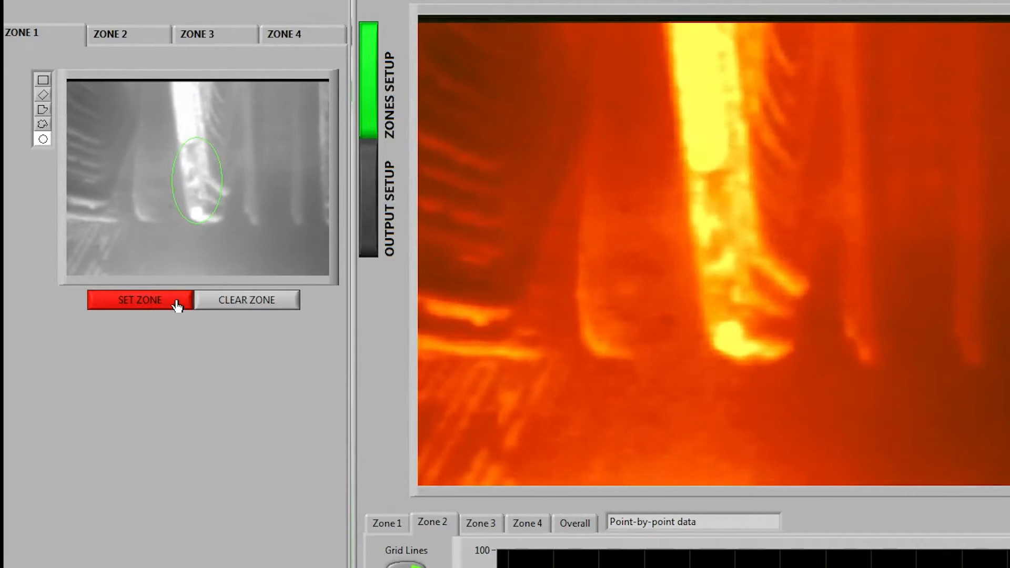
{"action": "left_click", "coordinate": [139, 299]}
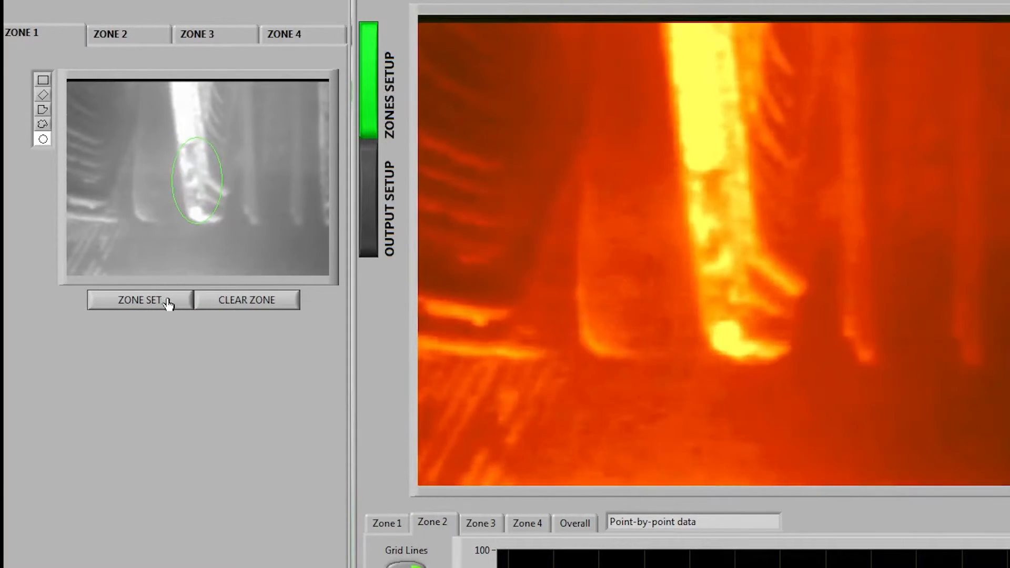